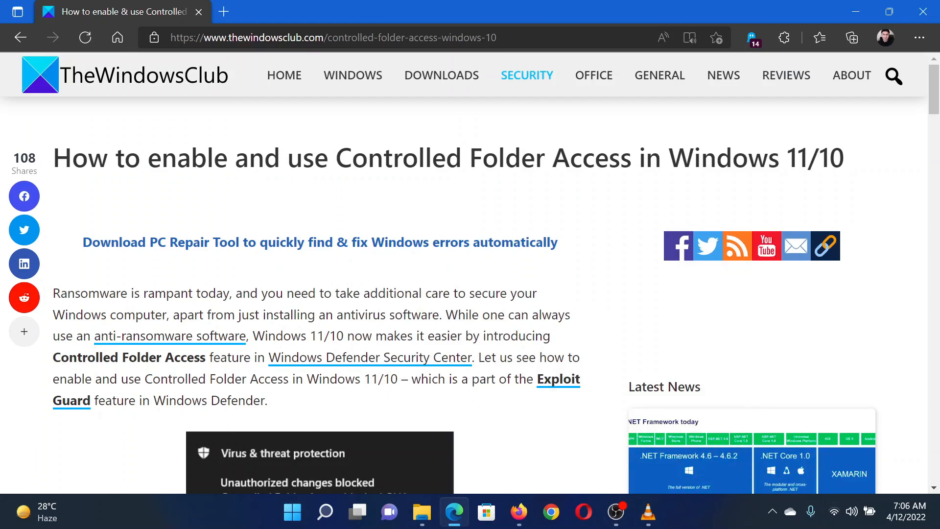
Show the Virus & threat protection page with its current threats and settings section
drag(177, 158, 693, 158)
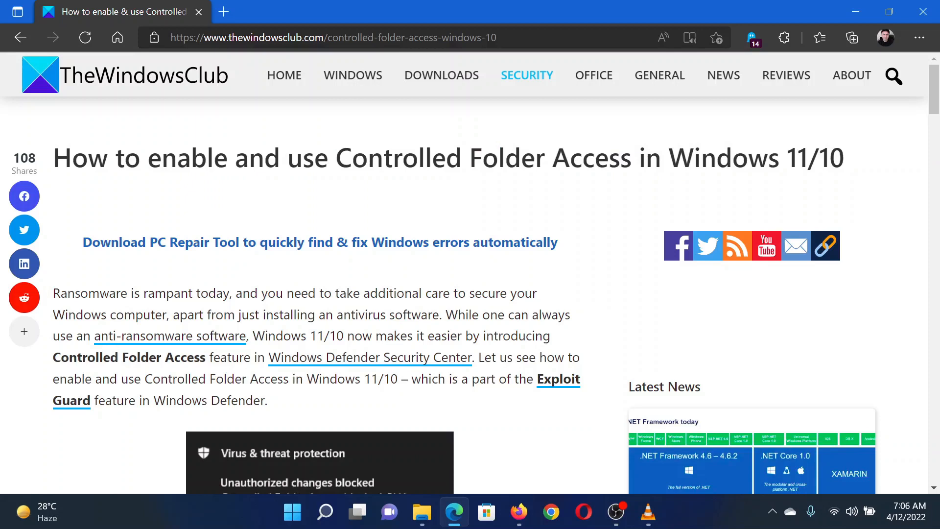
mouse_move(317, 458)
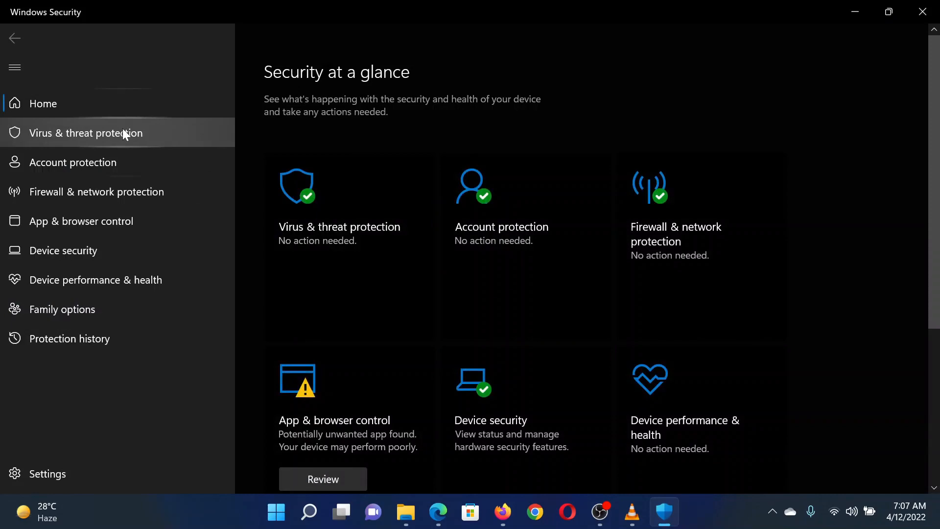
click(87, 133)
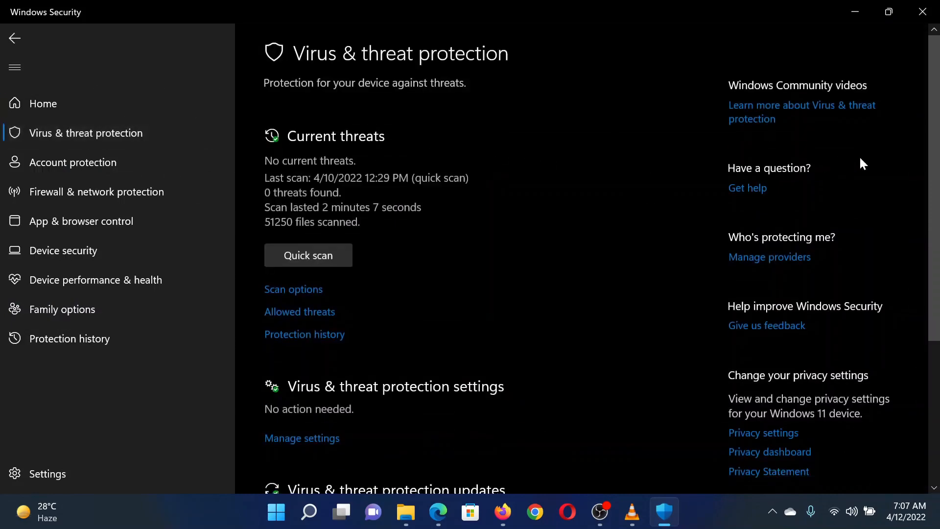
scroll(down, 3)
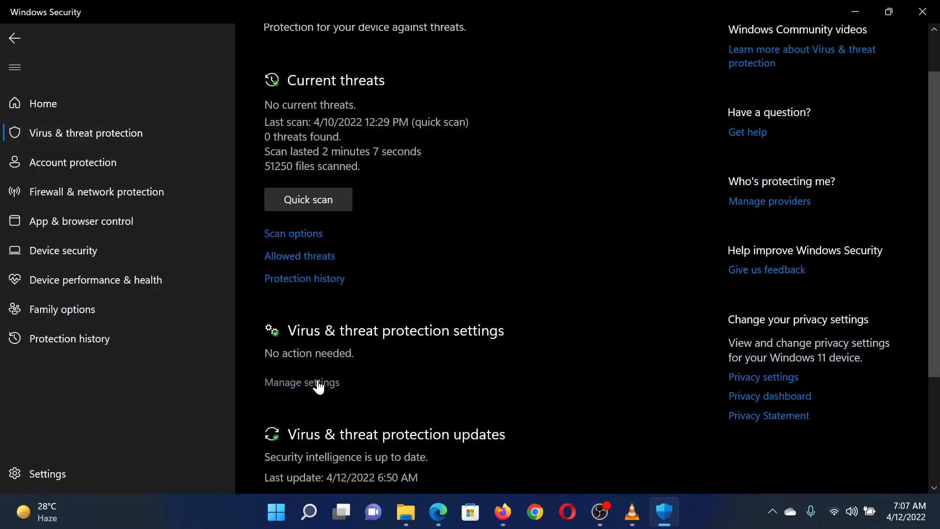
Go through Manage settings to reach Manage Controlled folder access under Ransomware protection
click(301, 383)
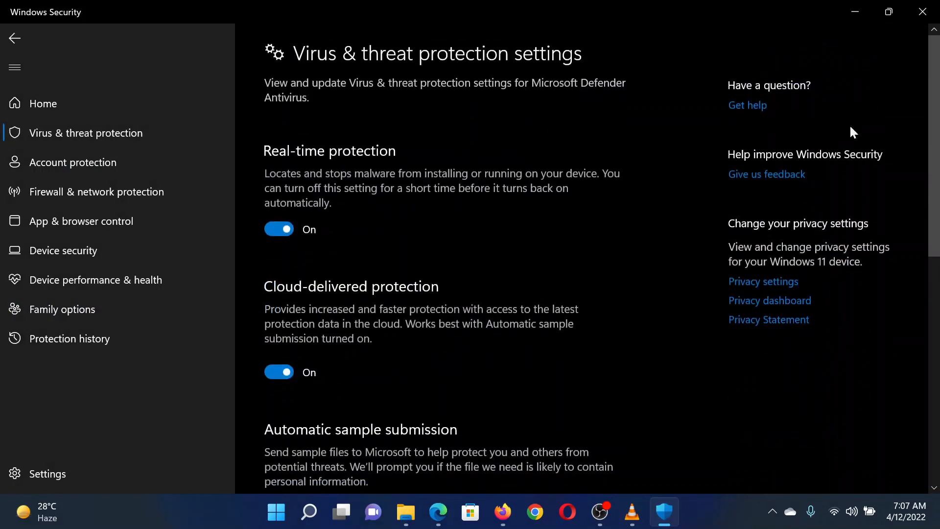
scroll(down, 3)
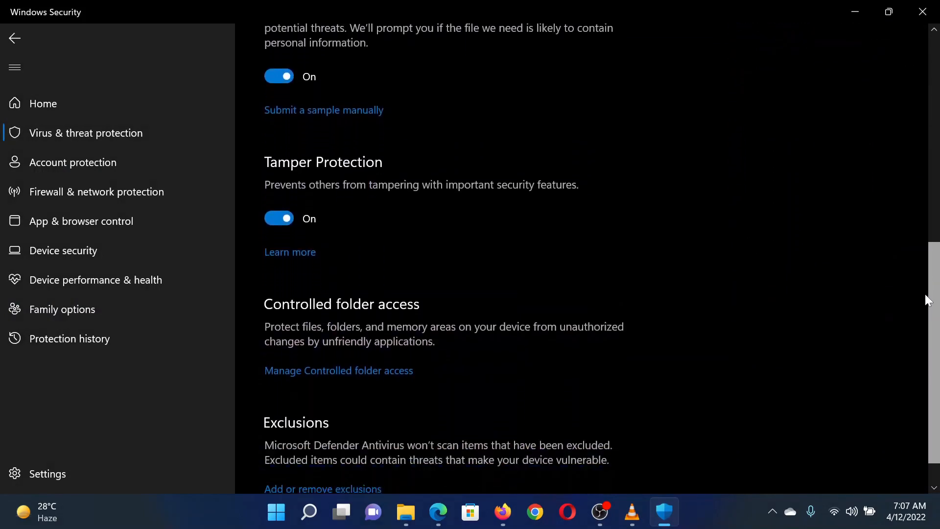
mouse_move(364, 370)
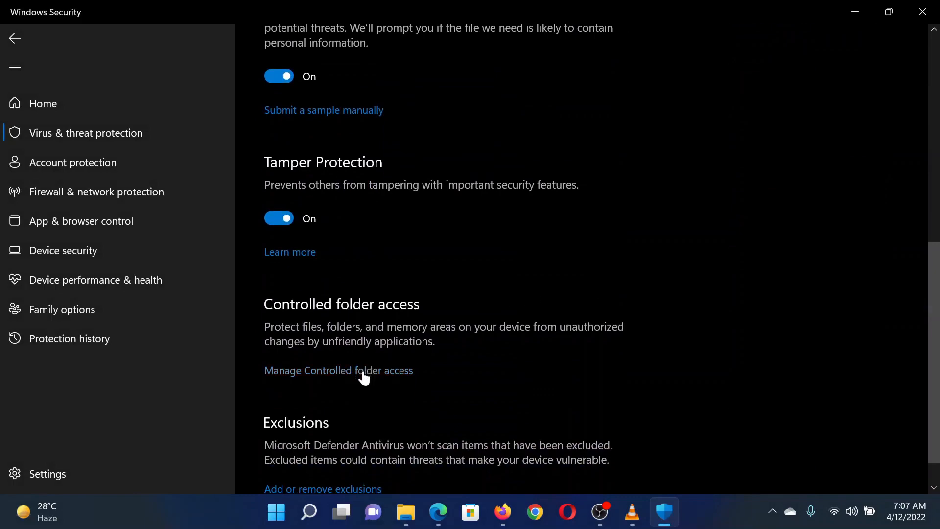
click(337, 371)
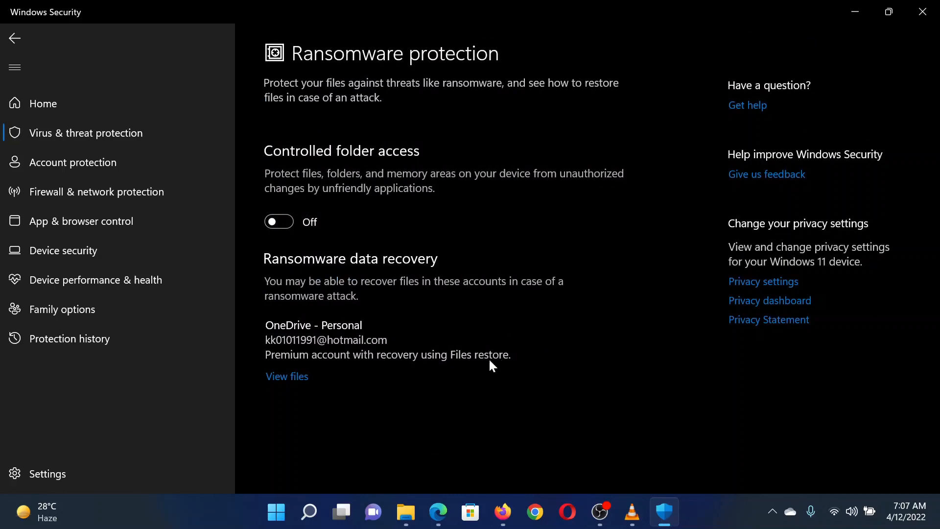
mouse_move(453, 484)
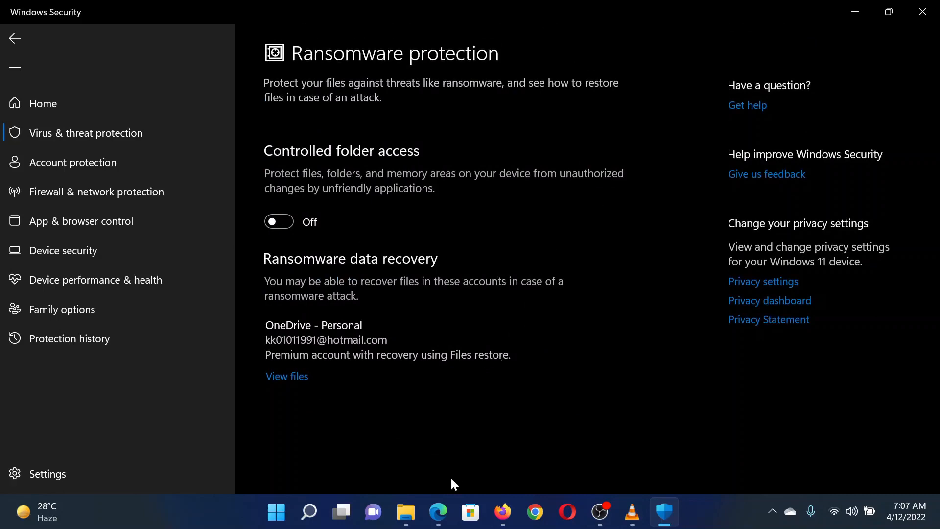
Leave Controlled folder access off and return to the Edge article on the taskbar
click(439, 512)
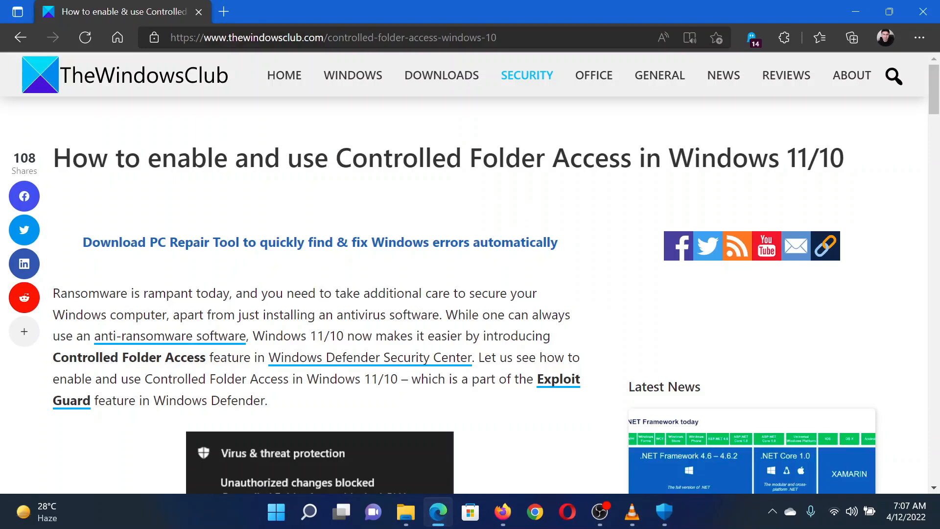
drag(161, 157, 774, 158)
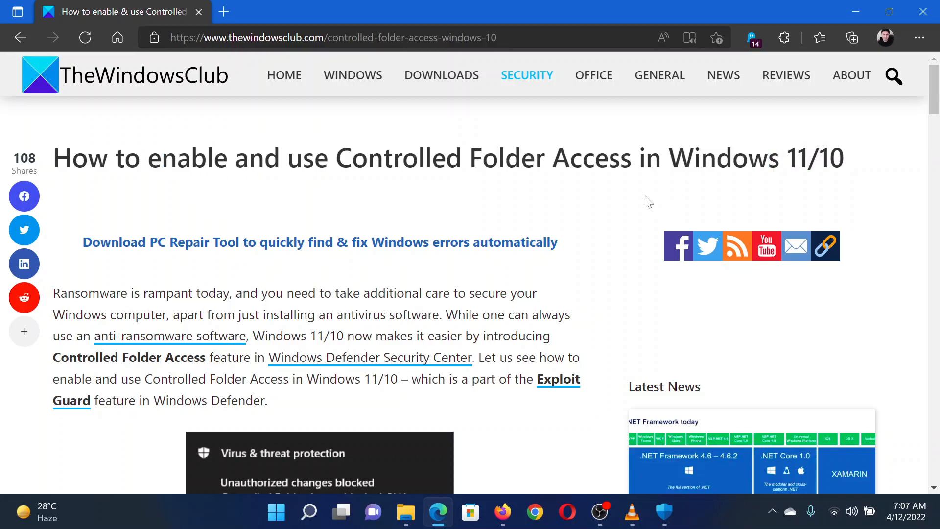
mouse_move(600, 344)
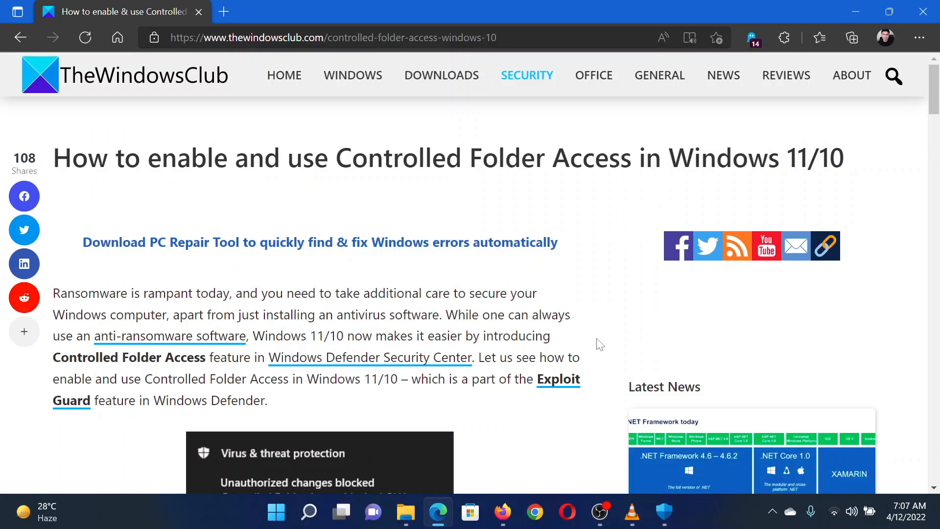